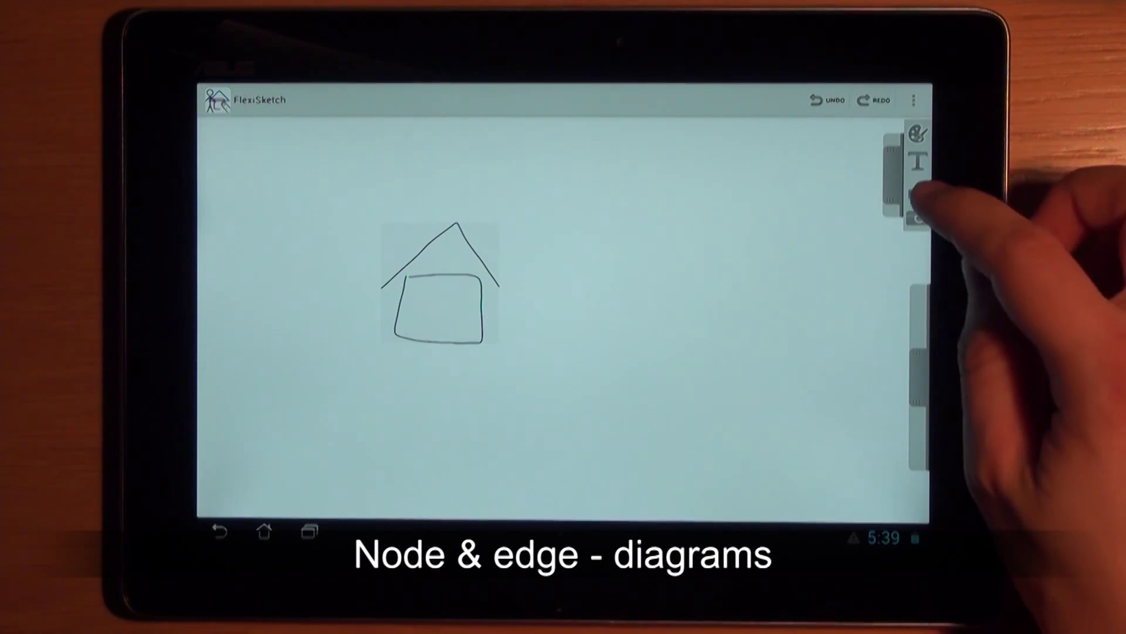
Add a stick figure beside the house from the 'Choose a shape to sketch' dialog
left_click(918, 191)
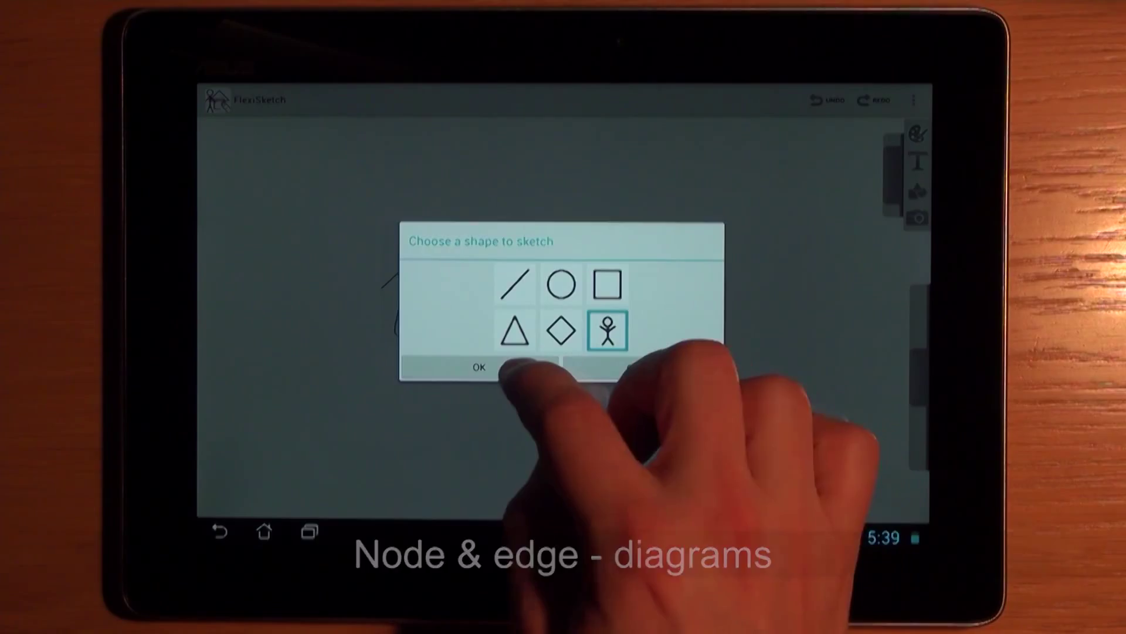
left_click(479, 368)
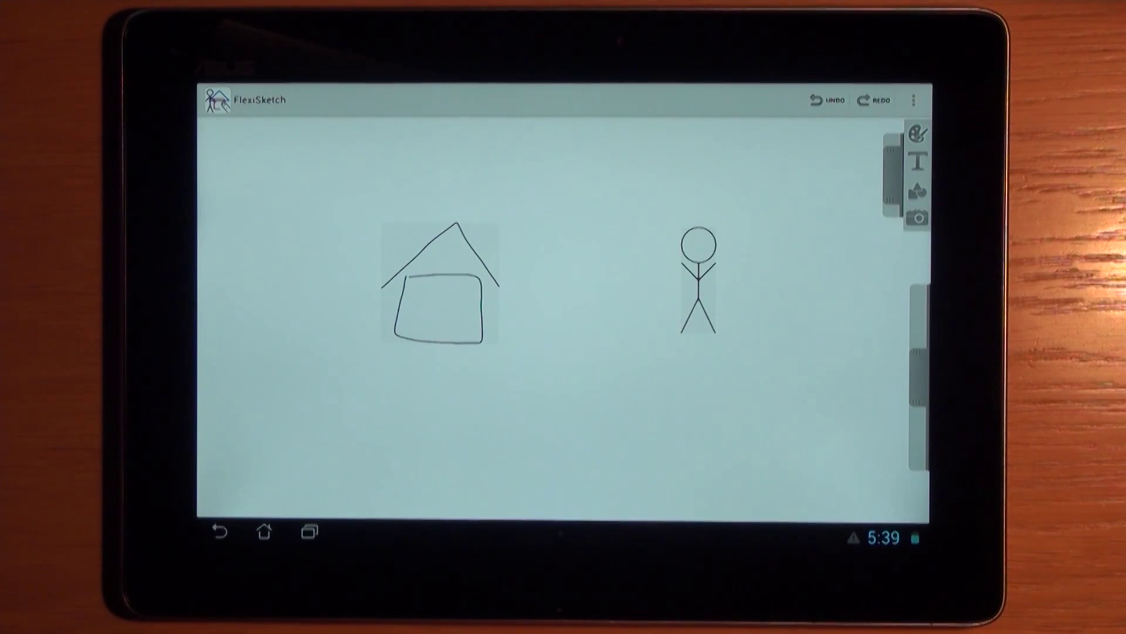
left_click(438, 288)
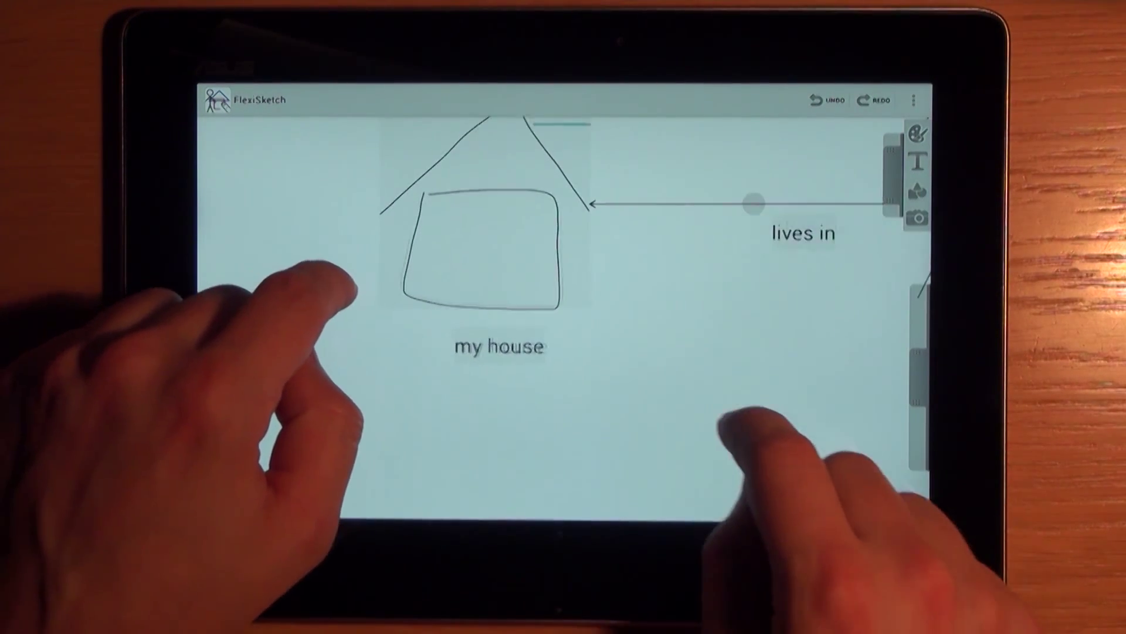
Insert a photo via the camera icon, choosing its source in Select Source
left_click(919, 217)
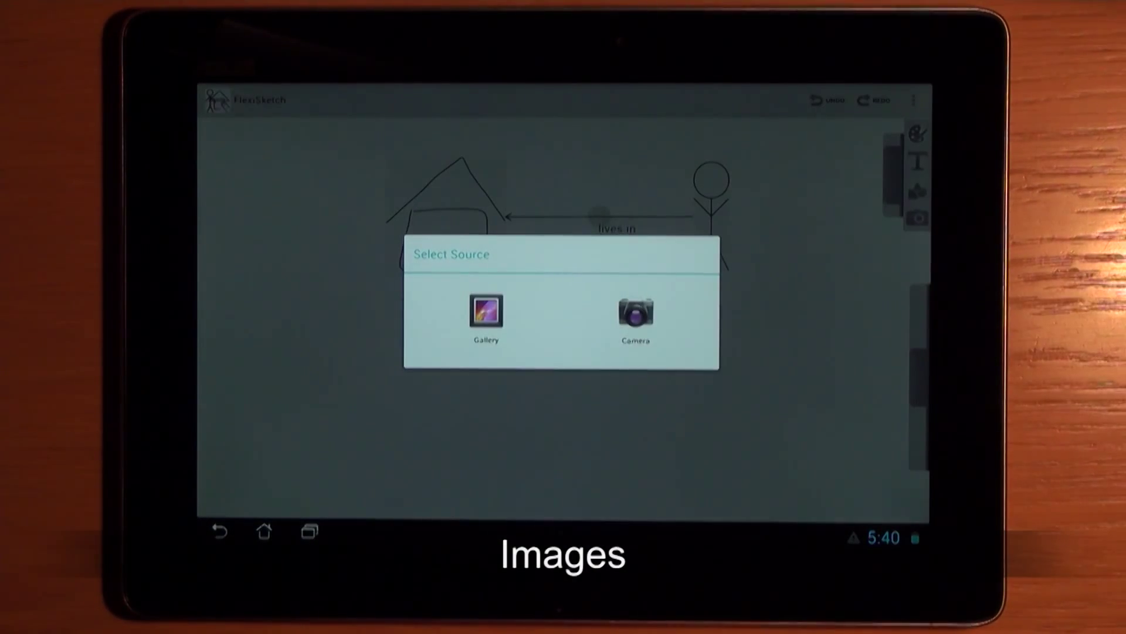
left_click(486, 319)
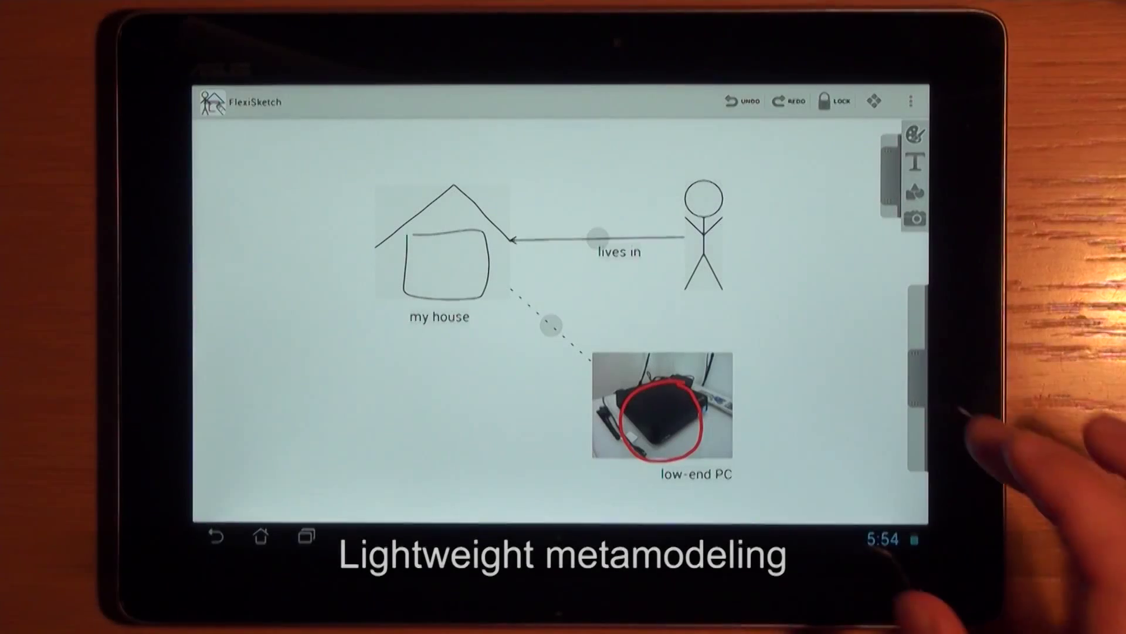
Assign the Person type to the selected stick figure through 'Add new type'
left_click(703, 234)
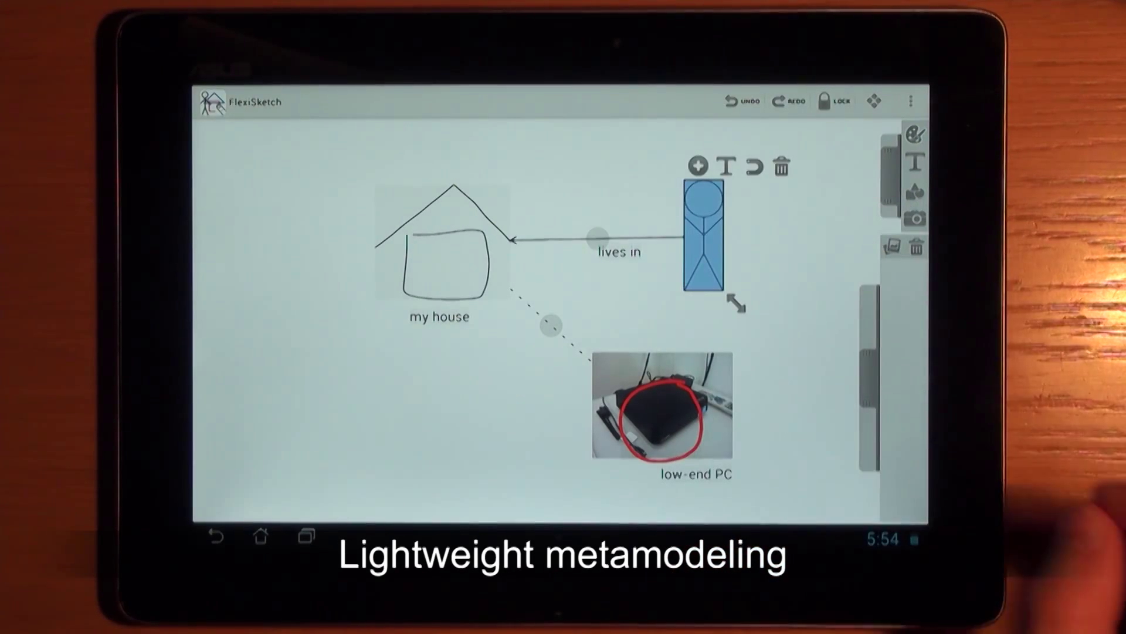
left_click(698, 167)
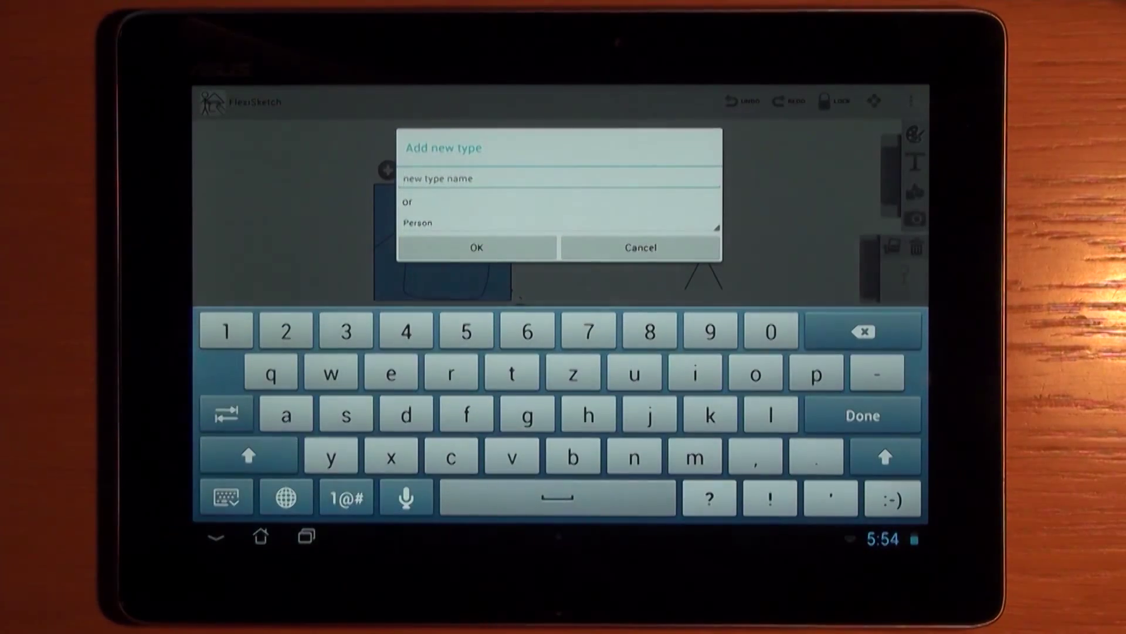
left_click(475, 246)
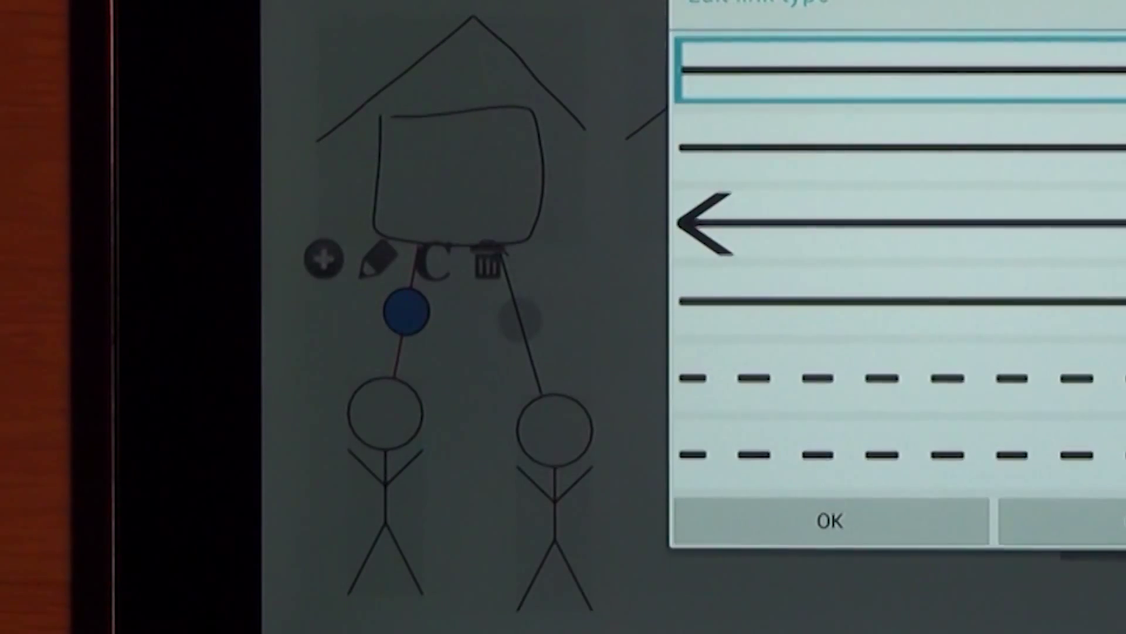
Pick a line style for the figure-to-house link in 'Edit link type'
left_click(827, 521)
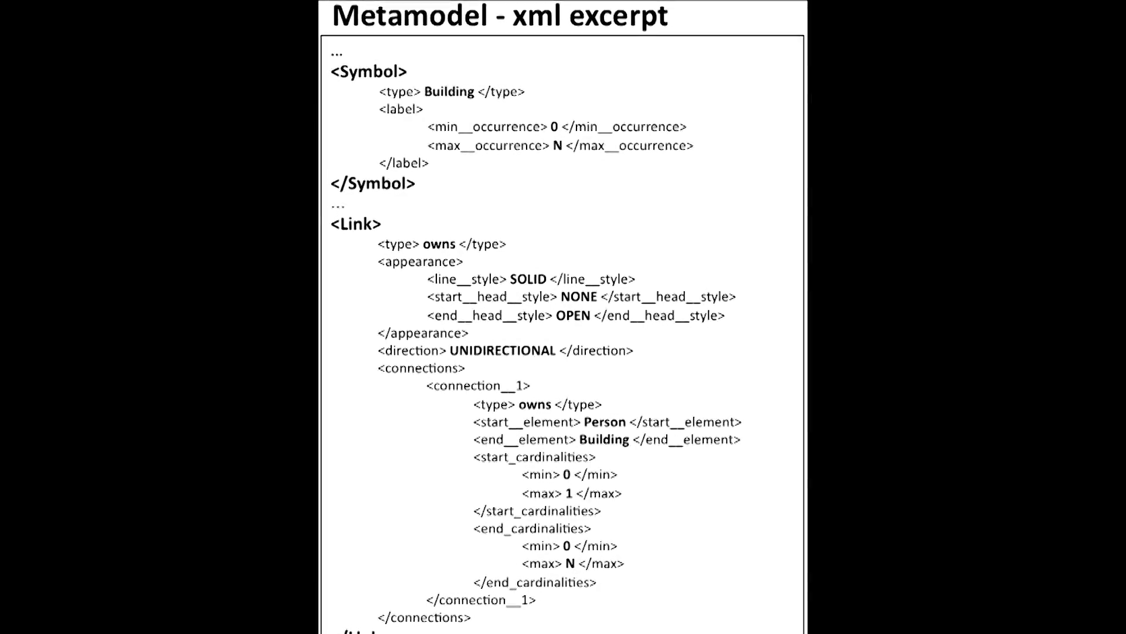
scroll("up", 3)
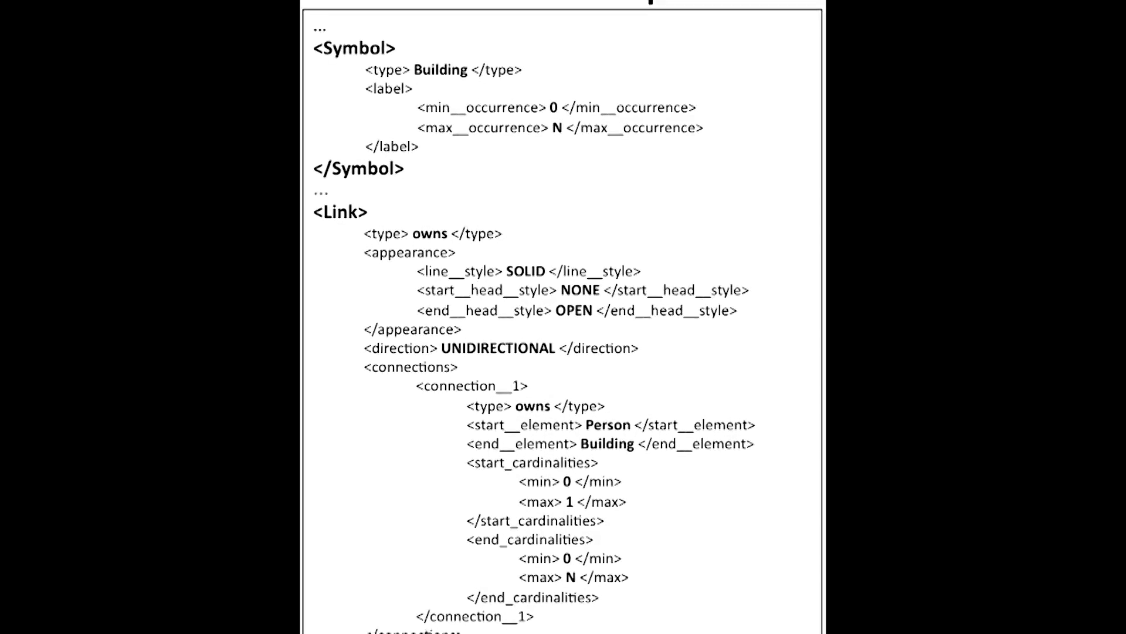
scroll("up", 3)
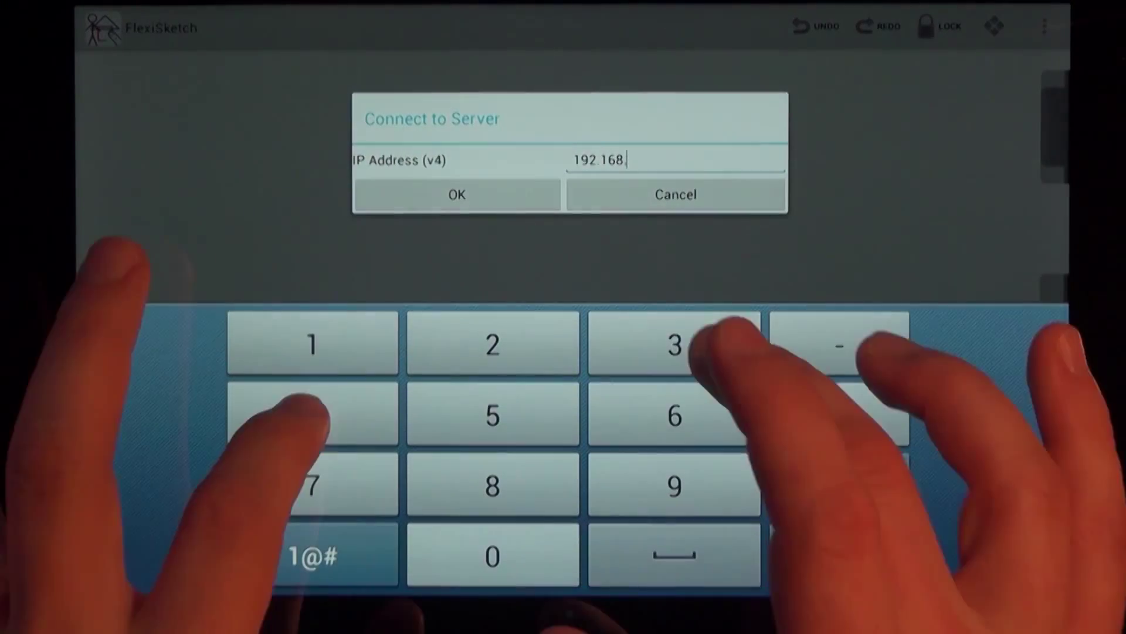
Enter the whiteboard server's IPv4 address in the Connect to Server dialog
left_click(457, 194)
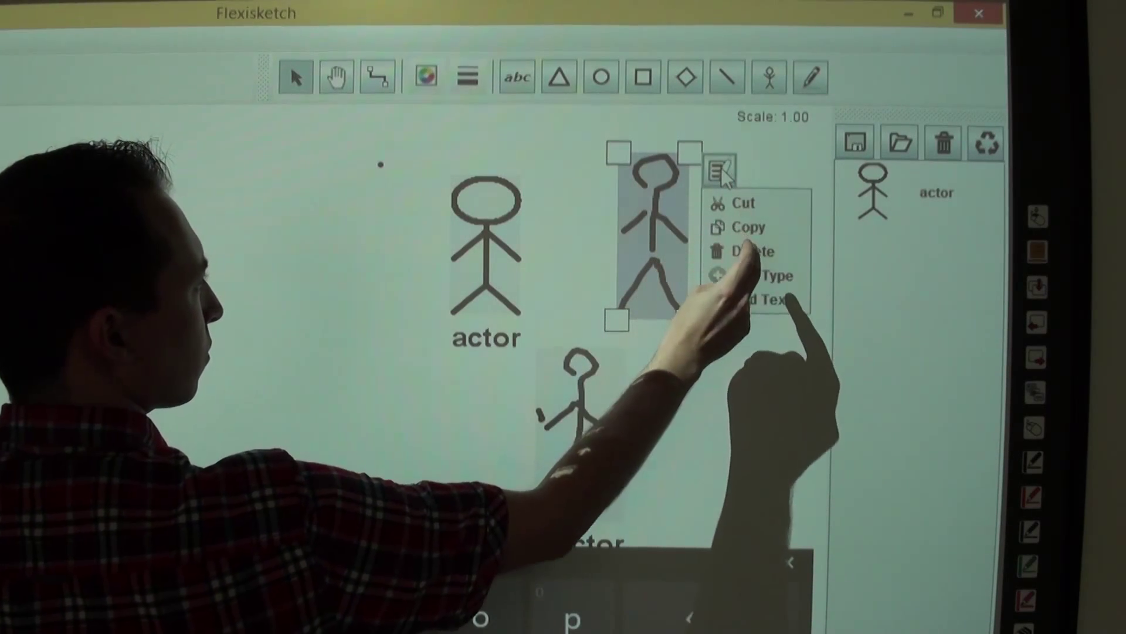
Give the unlabelled stick figure the actor type, then begin replacing the actor symbol
left_click(758, 275)
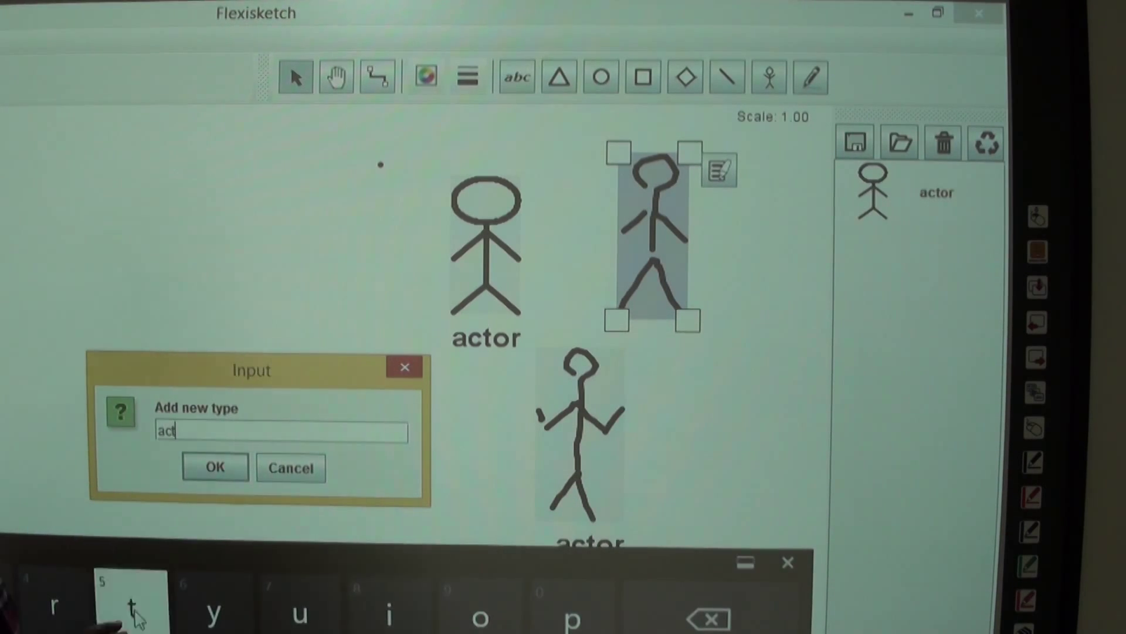
left_click(214, 467)
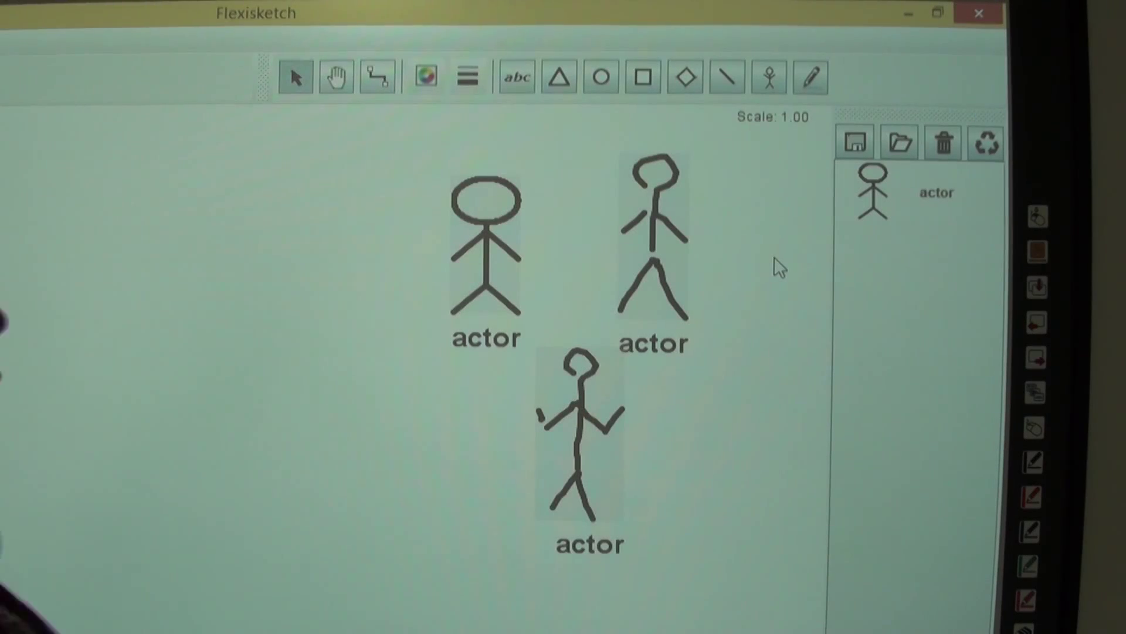
left_click(984, 141)
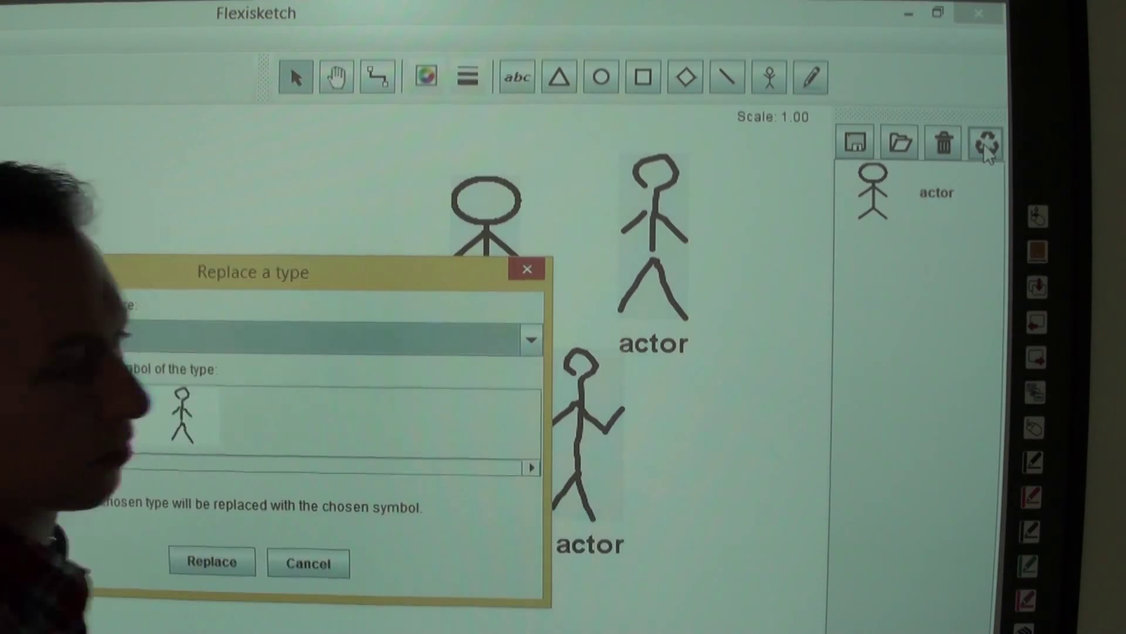